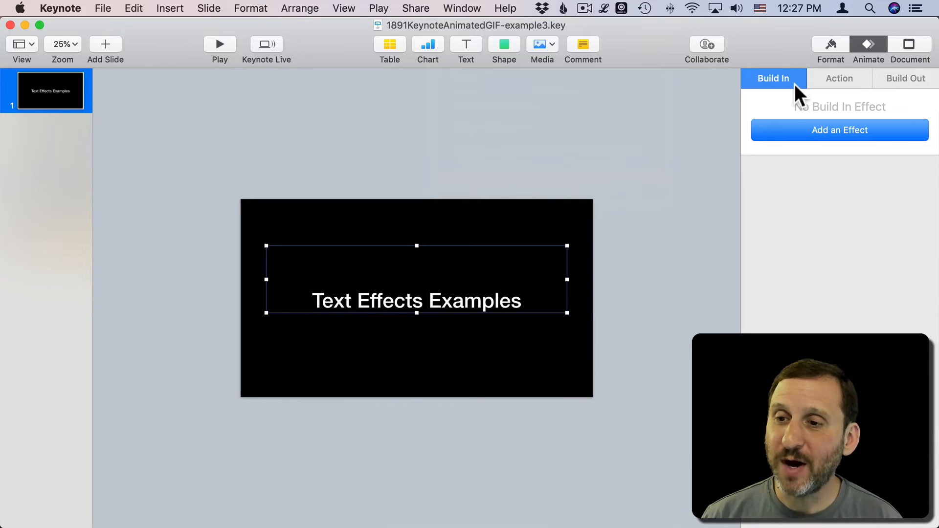
- Add the Comet build-in effect to the Text Effects Examples title
click(839, 130)
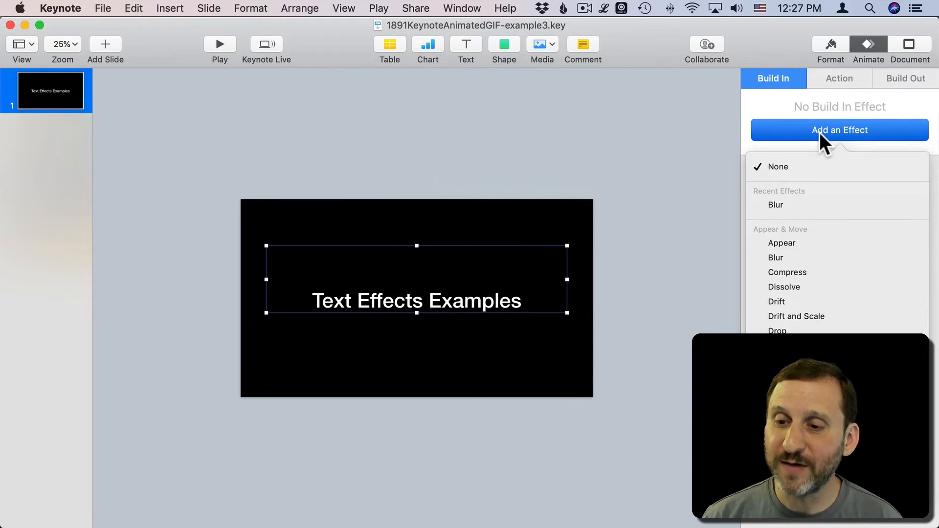
scroll(down, 3)
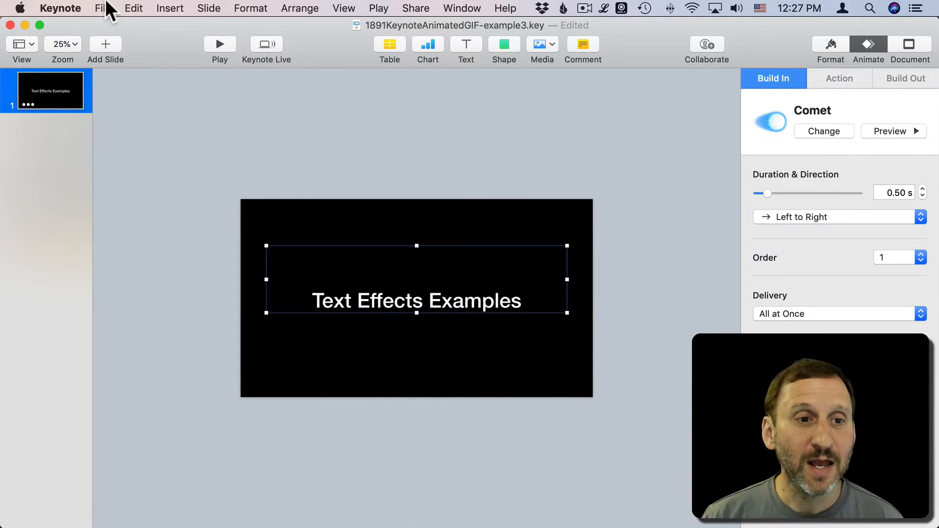
click(102, 9)
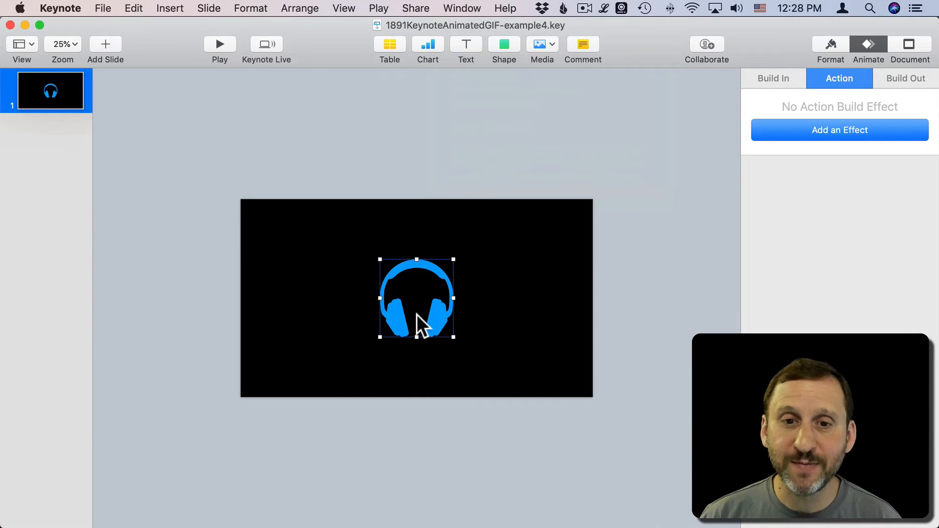
mouse_move(475, 281)
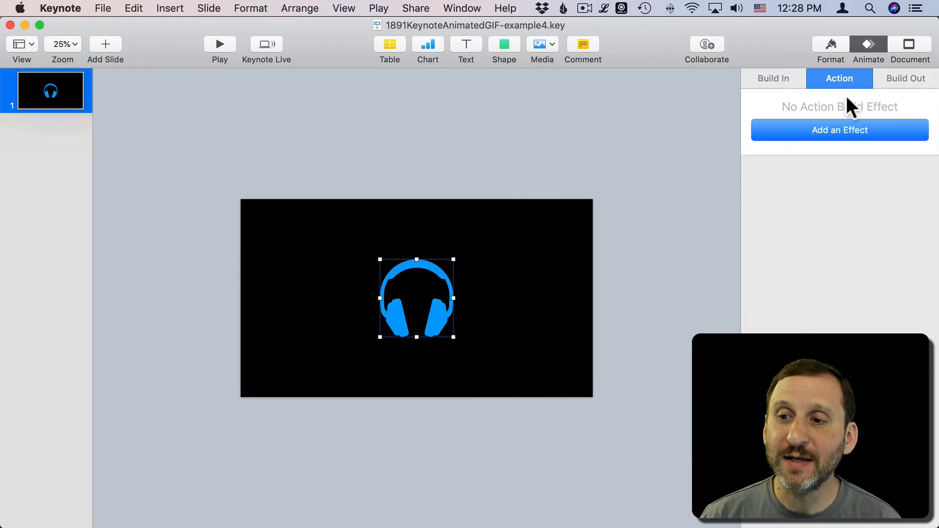
- Add a Move action effect to the headphones graphic
click(839, 129)
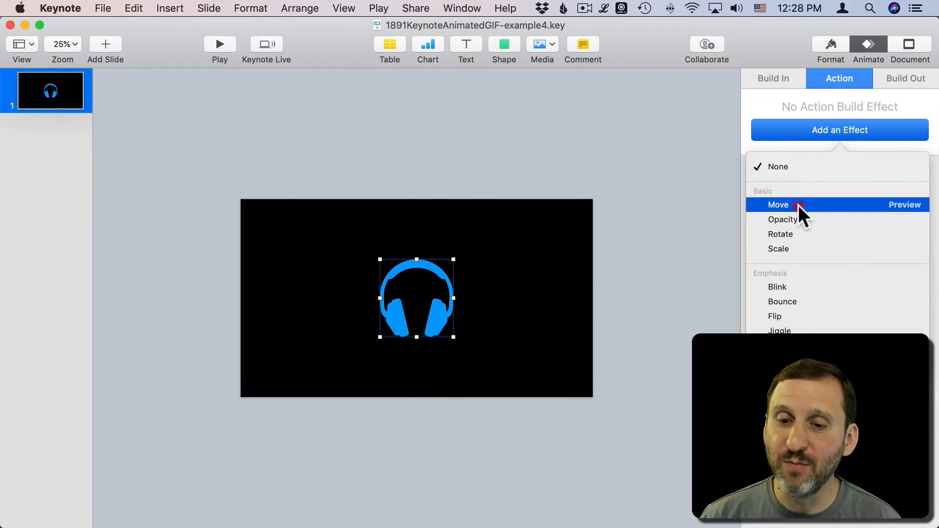
click(779, 205)
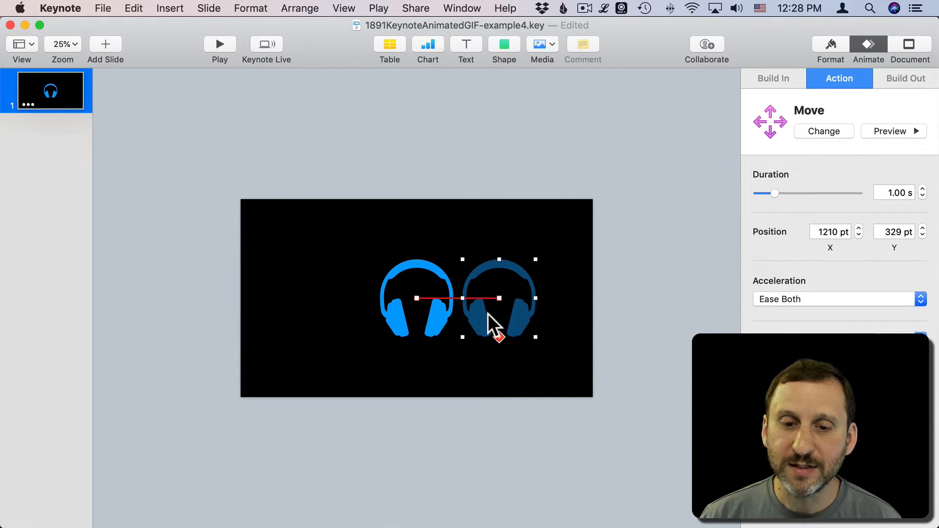
mouse_move(494, 302)
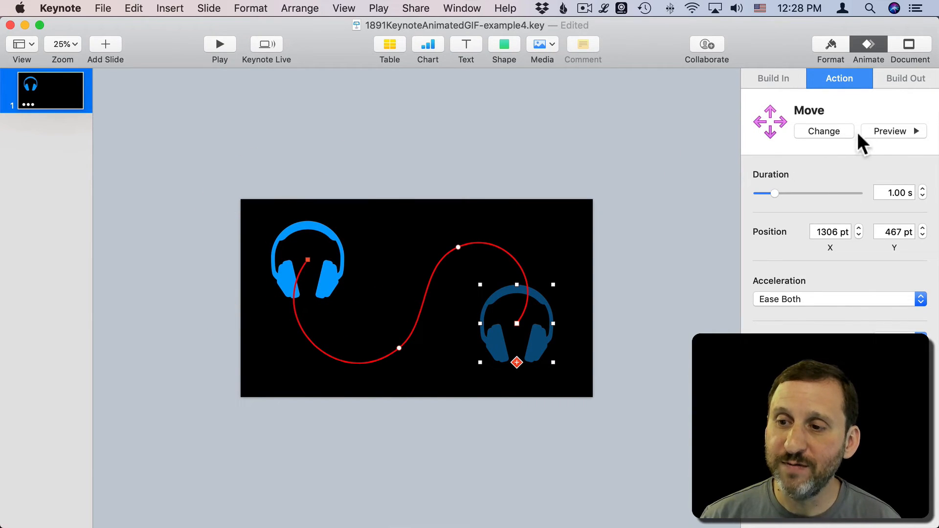
mouse_move(891, 131)
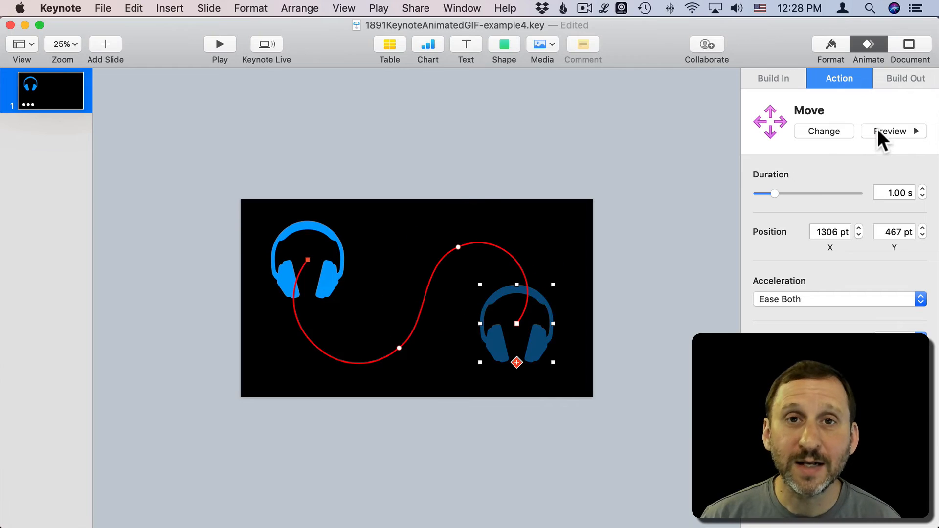
mouse_move(105, 11)
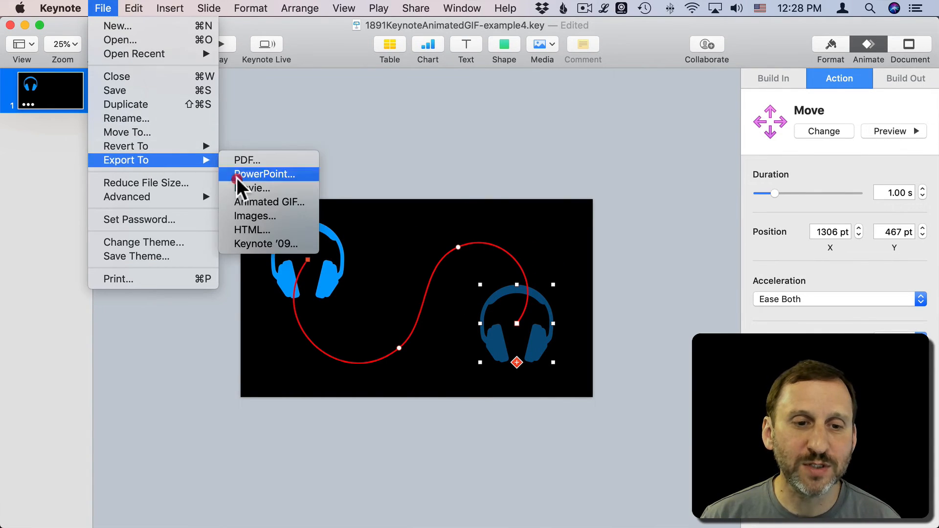
- Export the headphones slide as an animated GIF
click(269, 202)
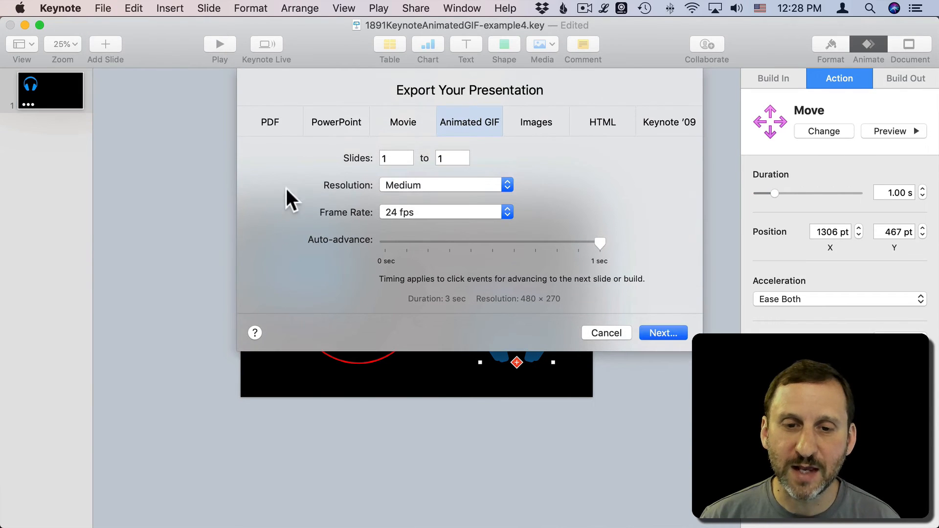
click(125, 510)
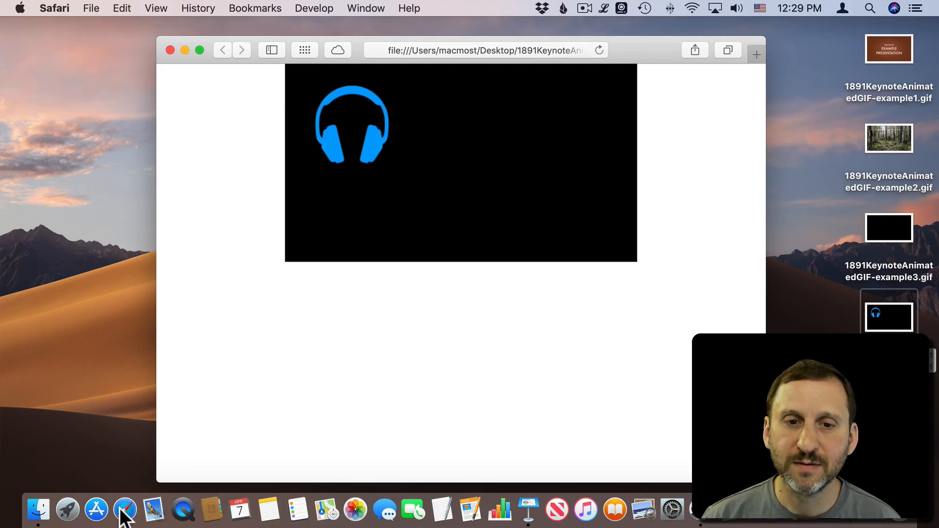
mouse_move(208, 417)
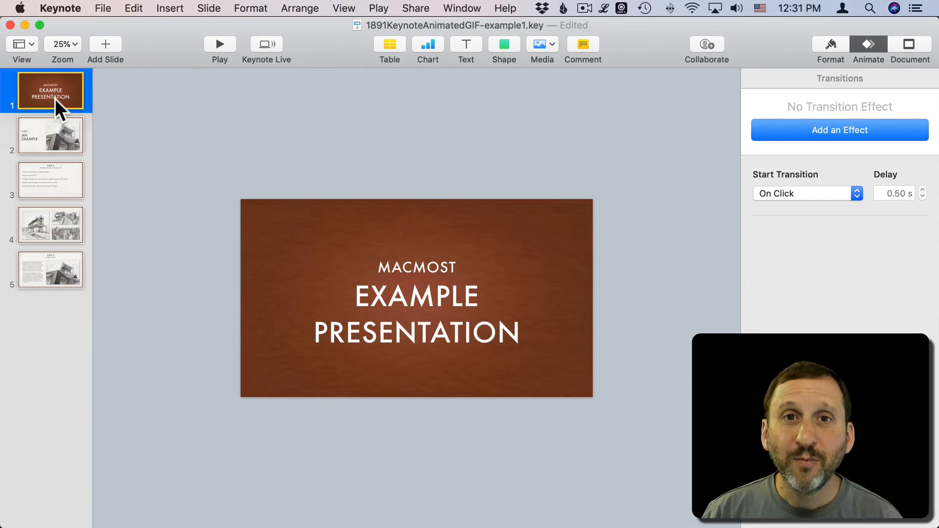
- Set slide 2, 'An Example', to start its transition automatically after 10 seconds
click(50, 136)
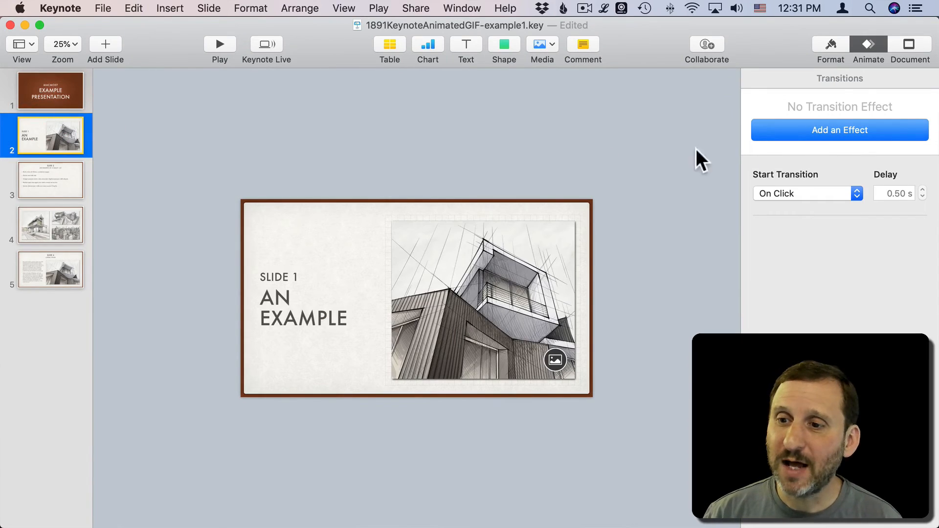
mouse_move(781, 216)
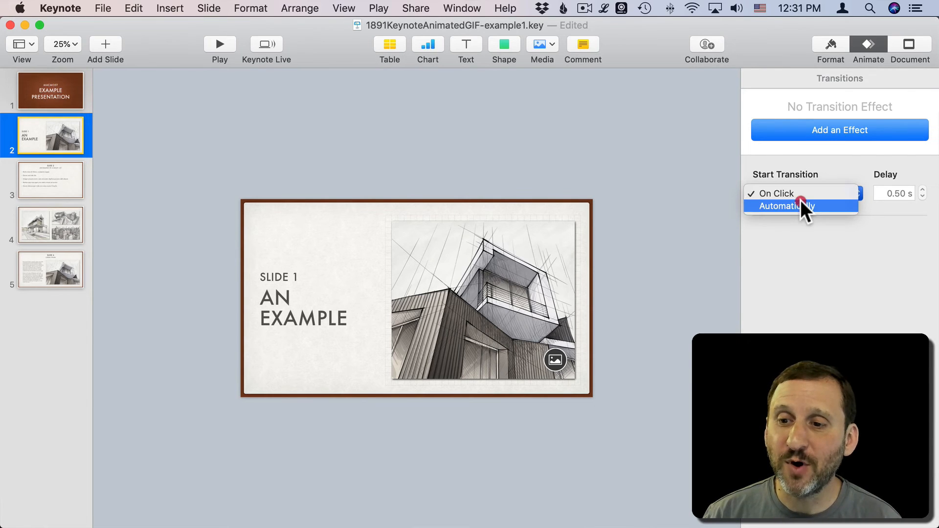
click(785, 206)
text(10)
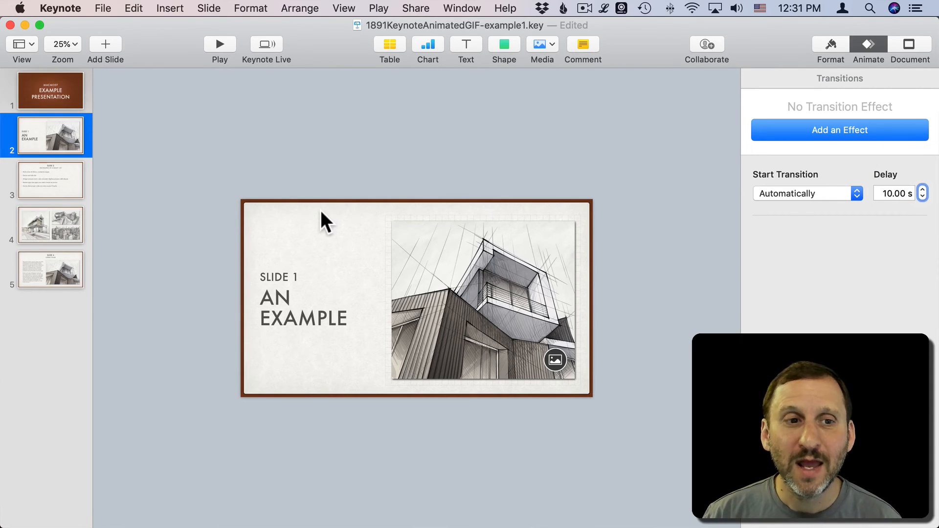
- Set up an animated GIF export with the slide range 1 to 5
click(102, 8)
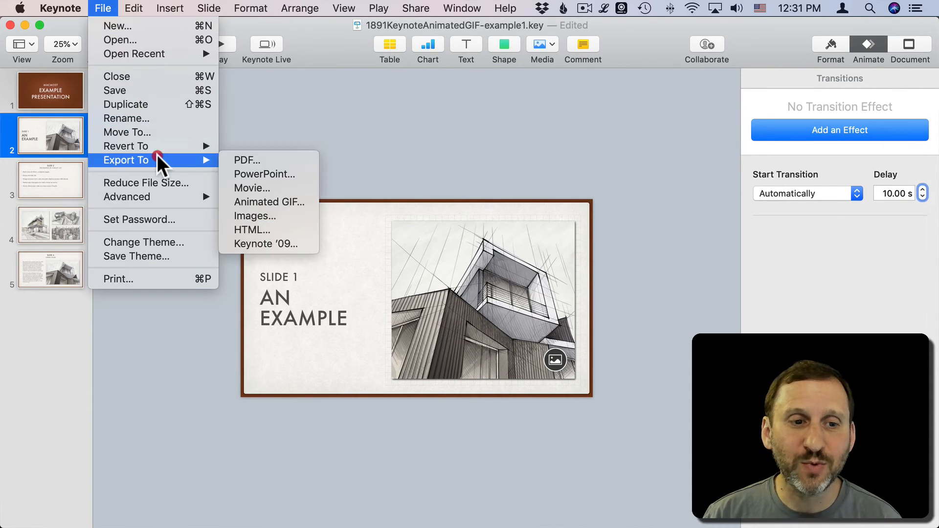
click(269, 202)
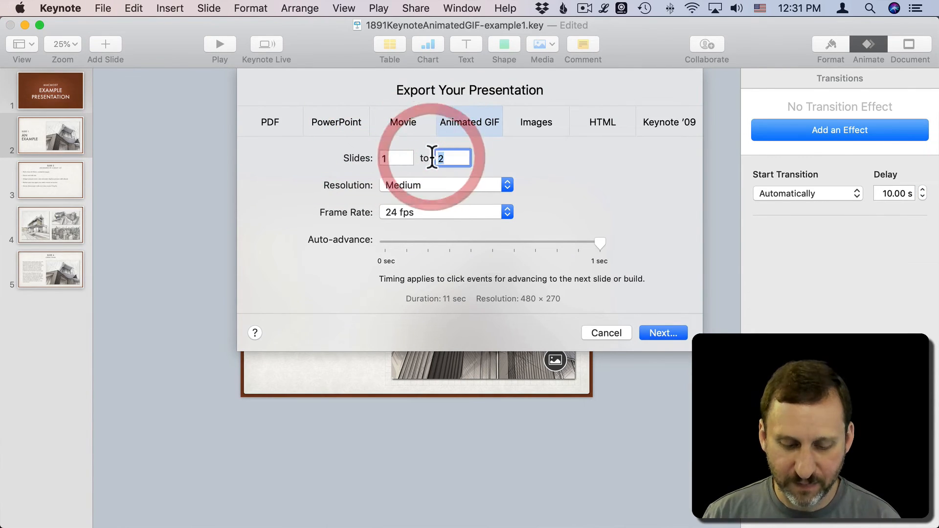
text(5)
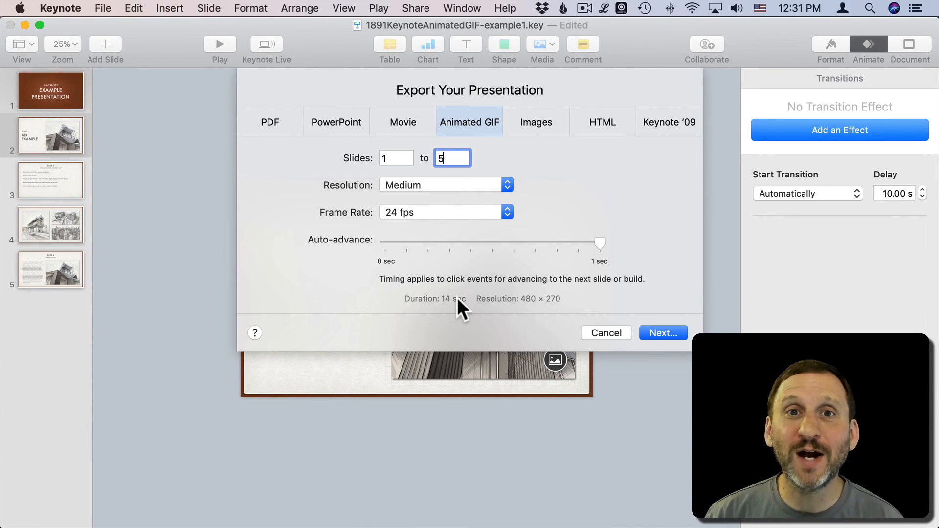
mouse_move(605, 252)
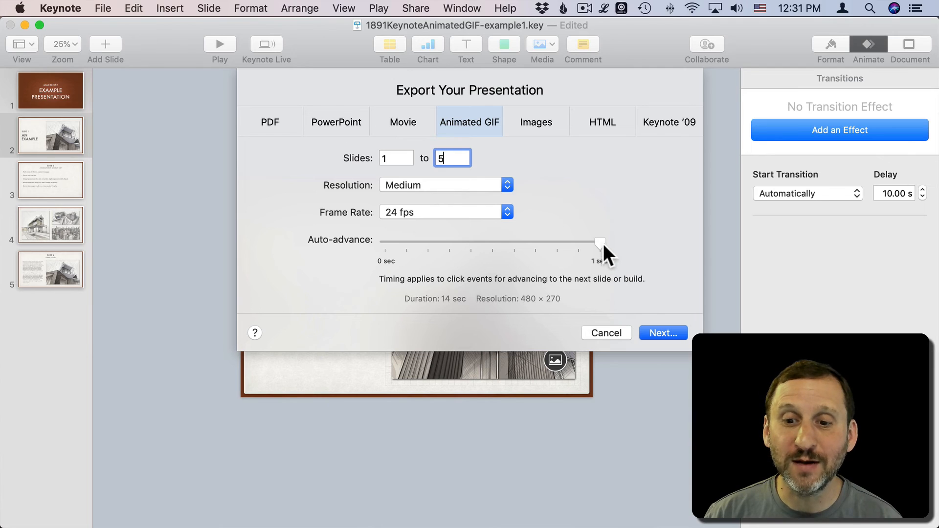
mouse_move(766, 228)
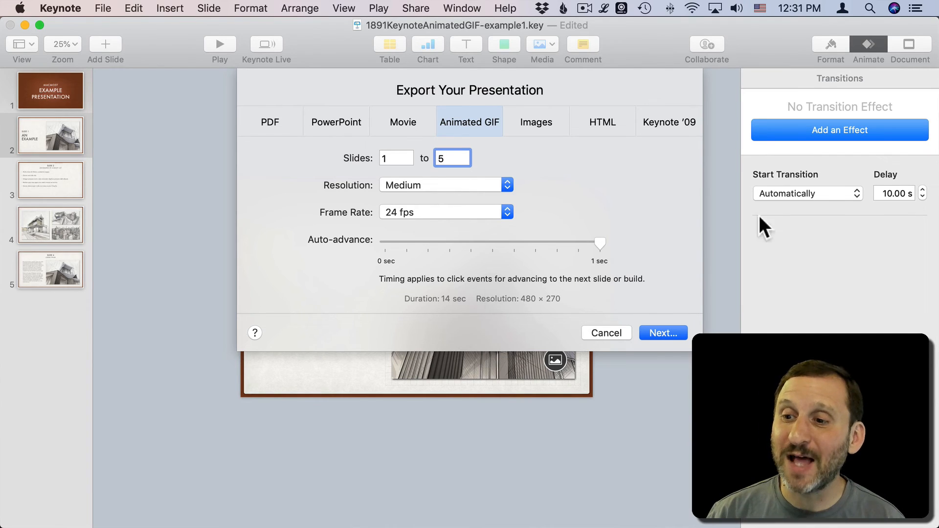
mouse_move(913, 192)
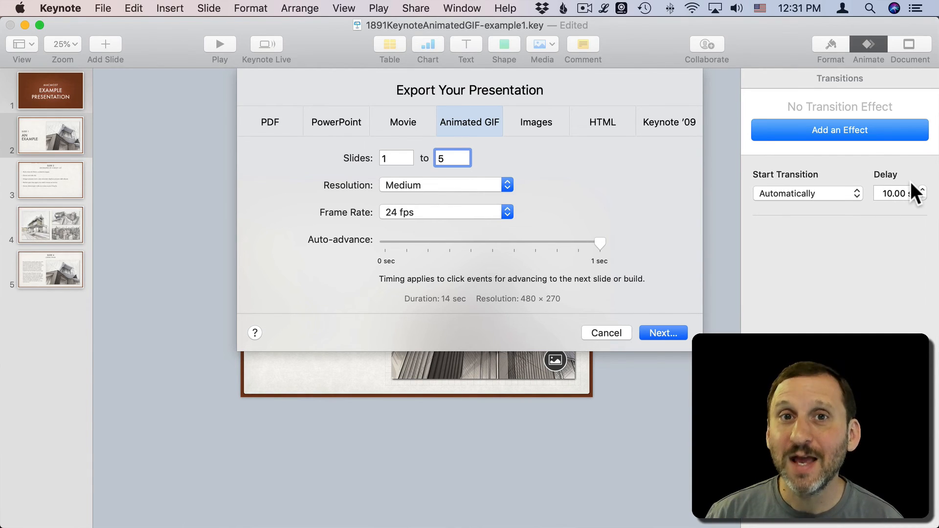